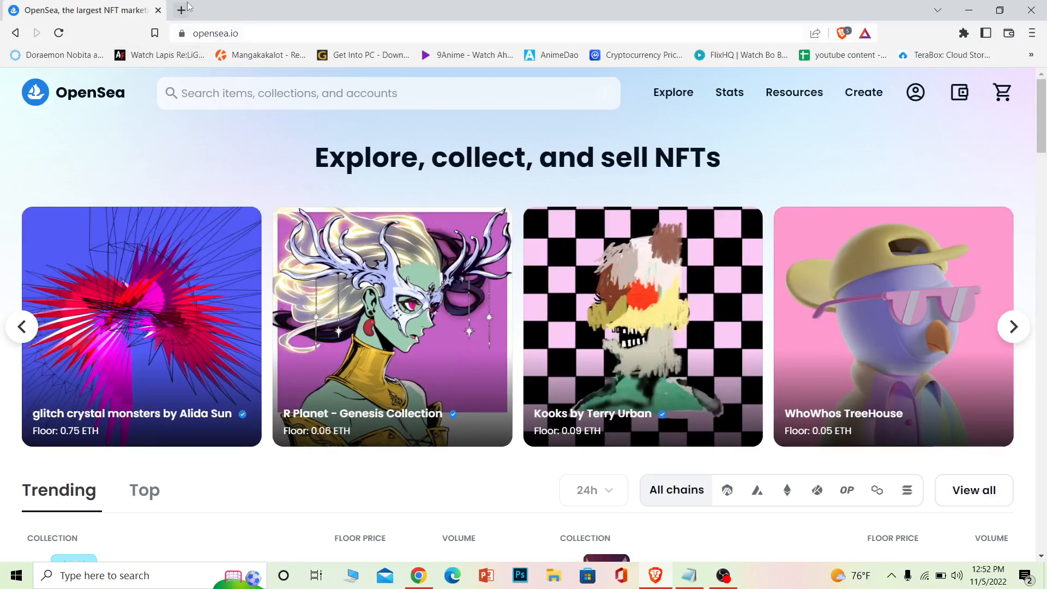
- Search Brave for 'webstore' in a fresh tab to find the Chrome Web Store
left_click(180, 9)
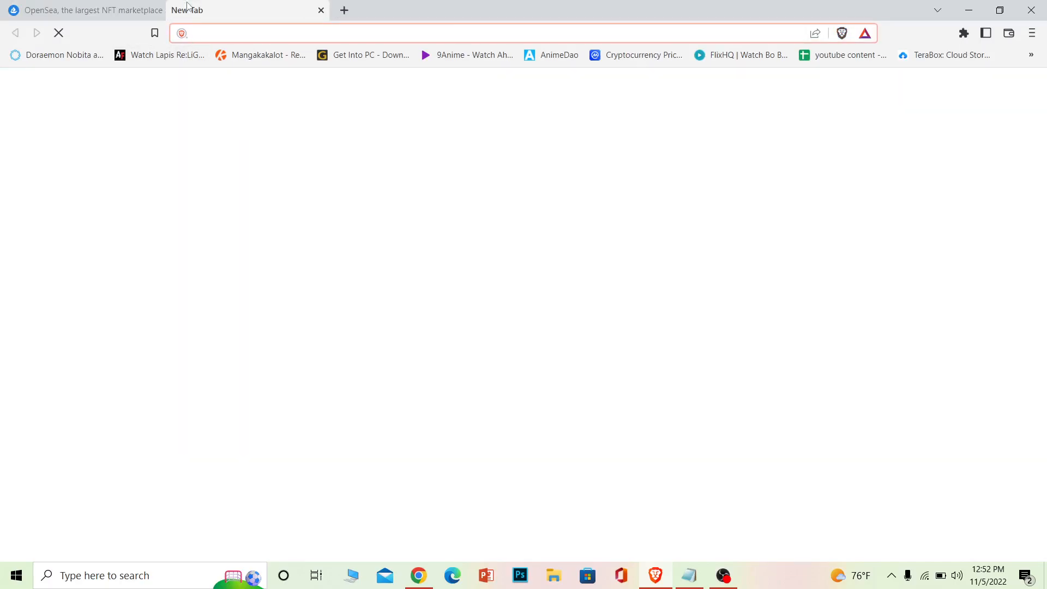
type("webstore&source=desktop")
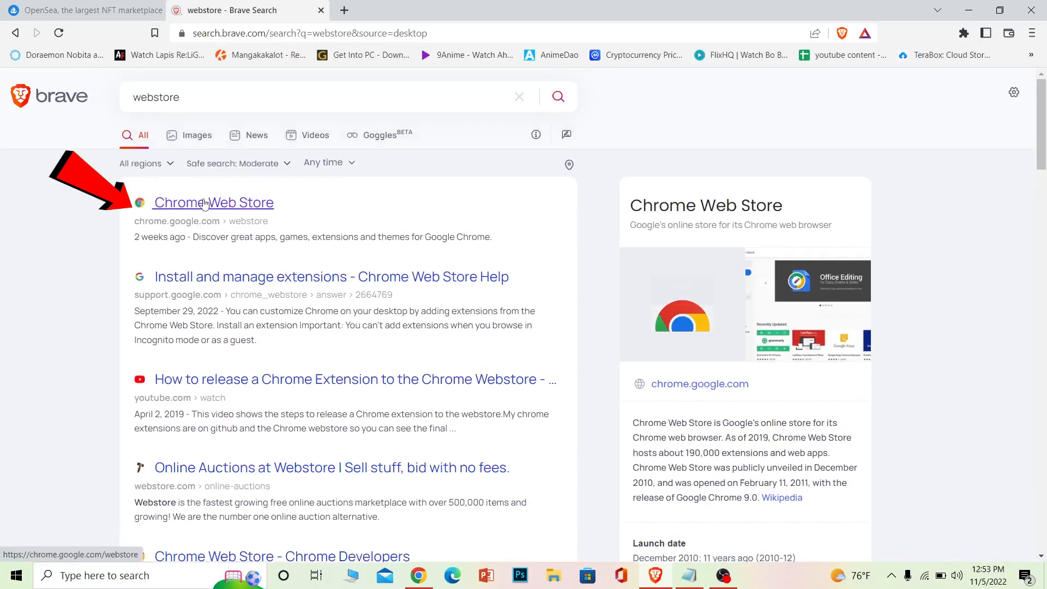
- Add the MetaMask extension to Brave from its Chrome Web Store page and confirm the install
left_click(213, 203)
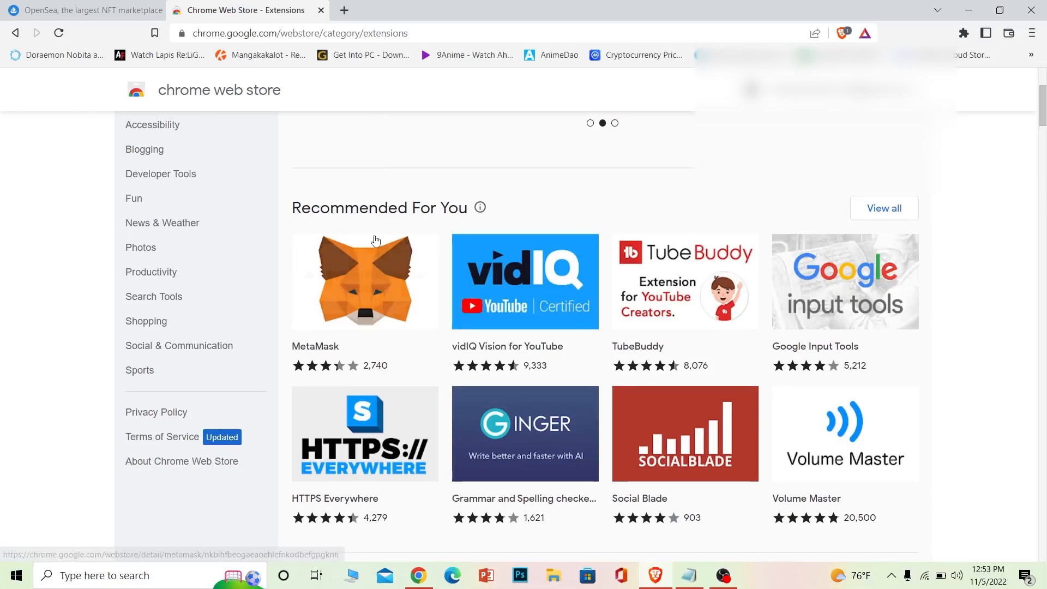
left_click(364, 281)
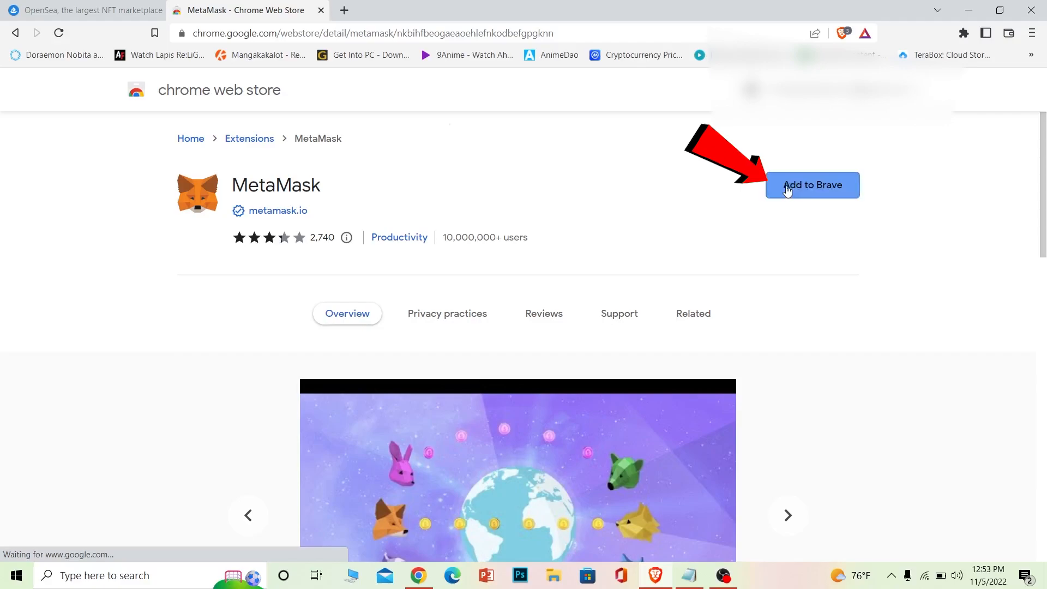
left_click(812, 185)
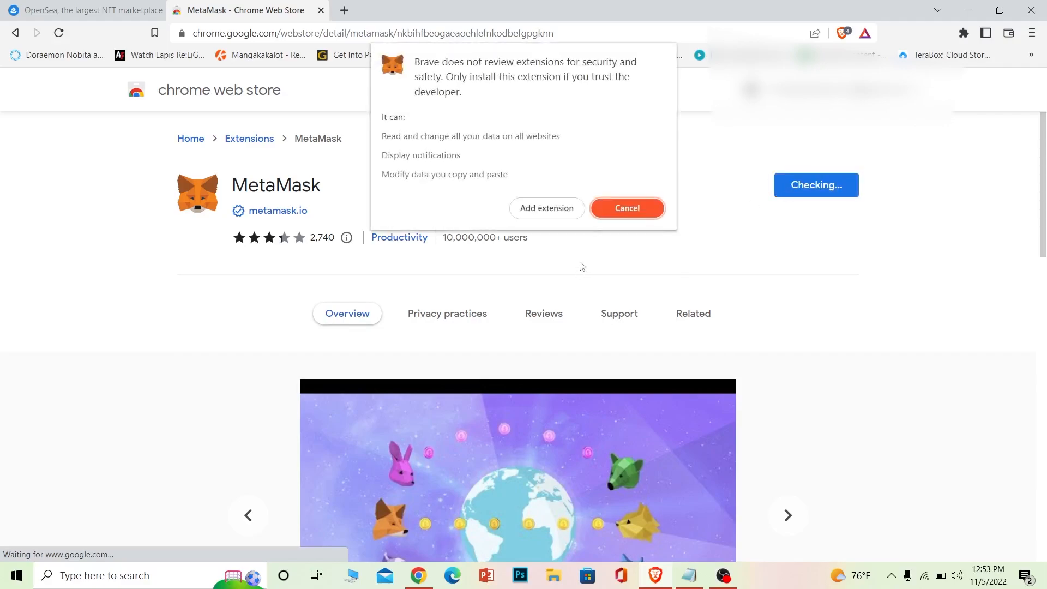
left_click(627, 207)
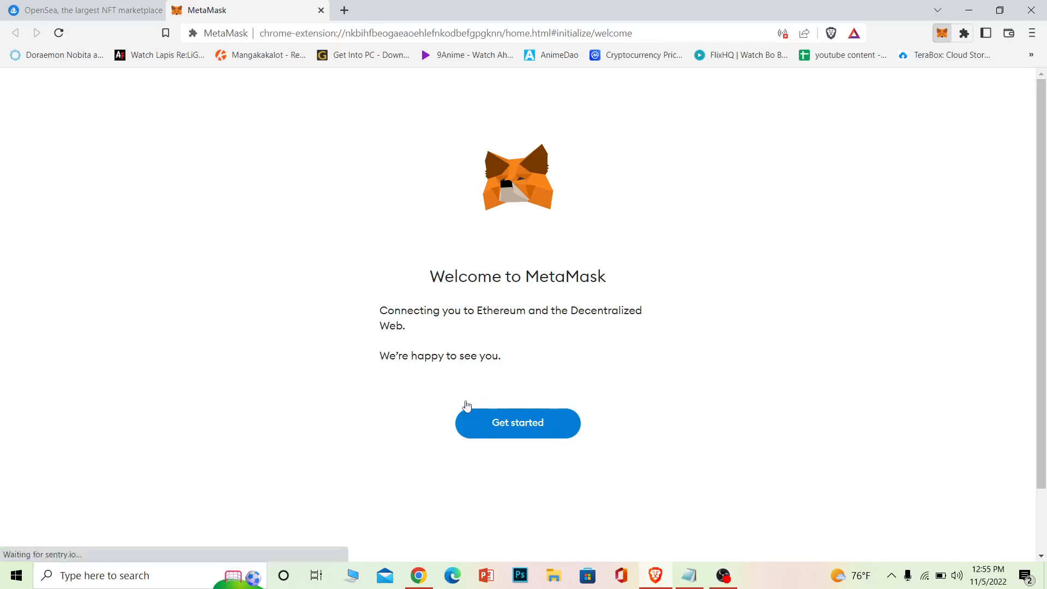
- Start MetaMask setup, close the duplicate tab and agree to share anonymous usage data
left_click(517, 422)
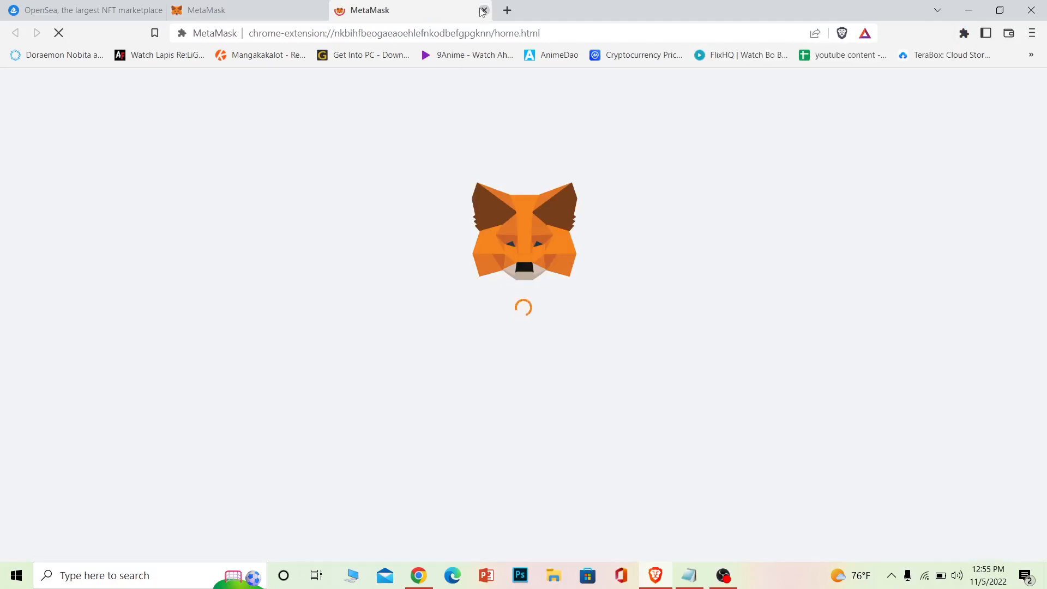
left_click(483, 10)
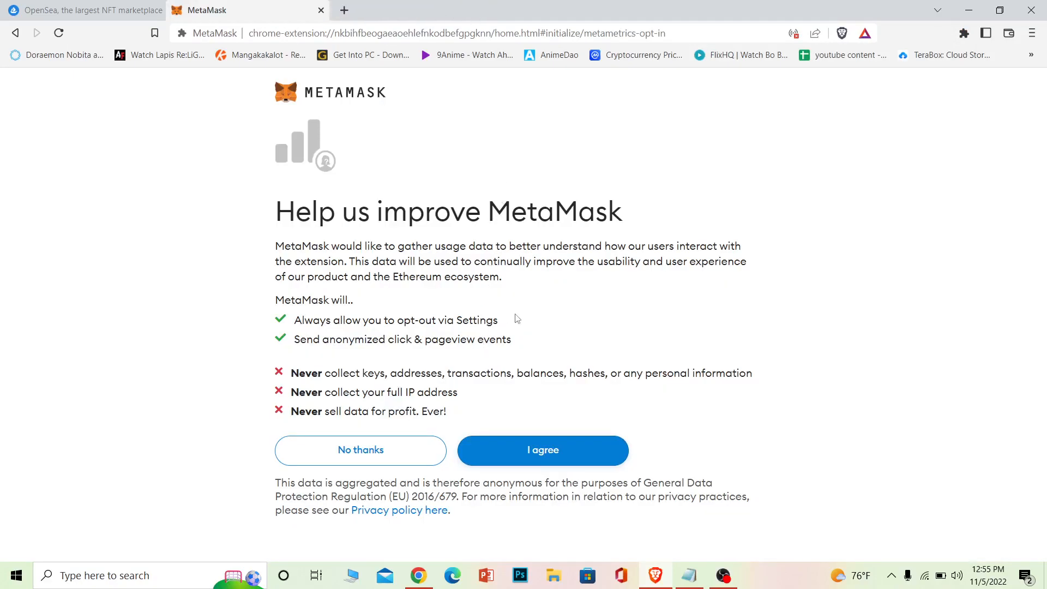
mouse_move(560, 445)
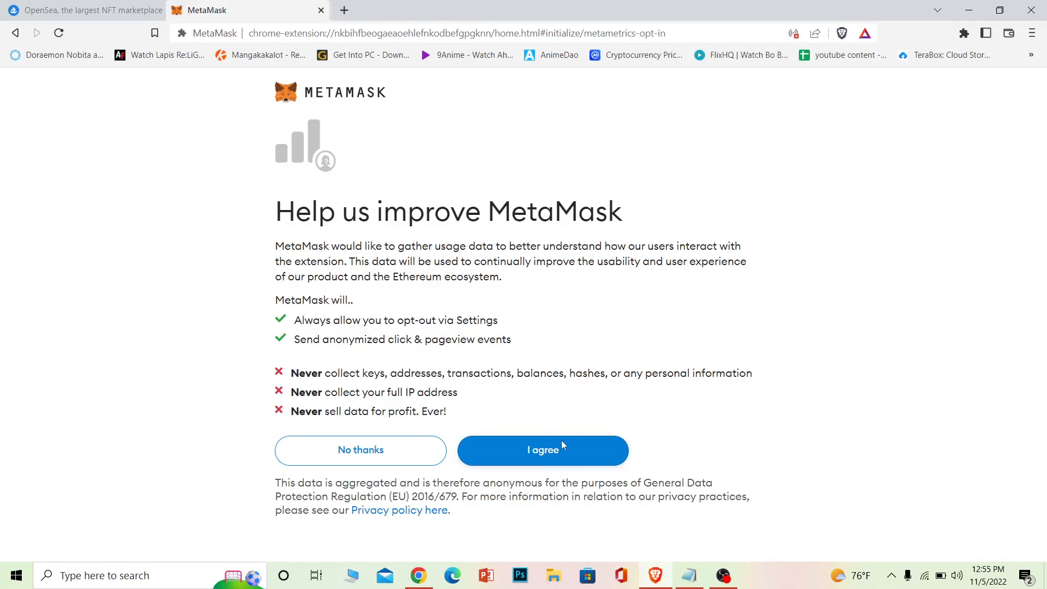
left_click(542, 450)
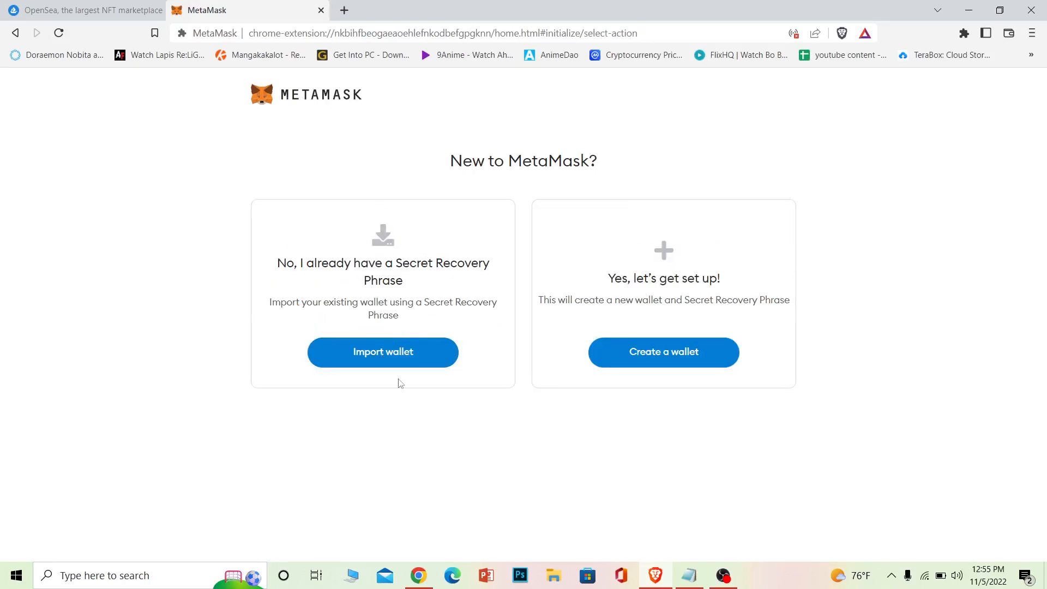
mouse_move(673, 407)
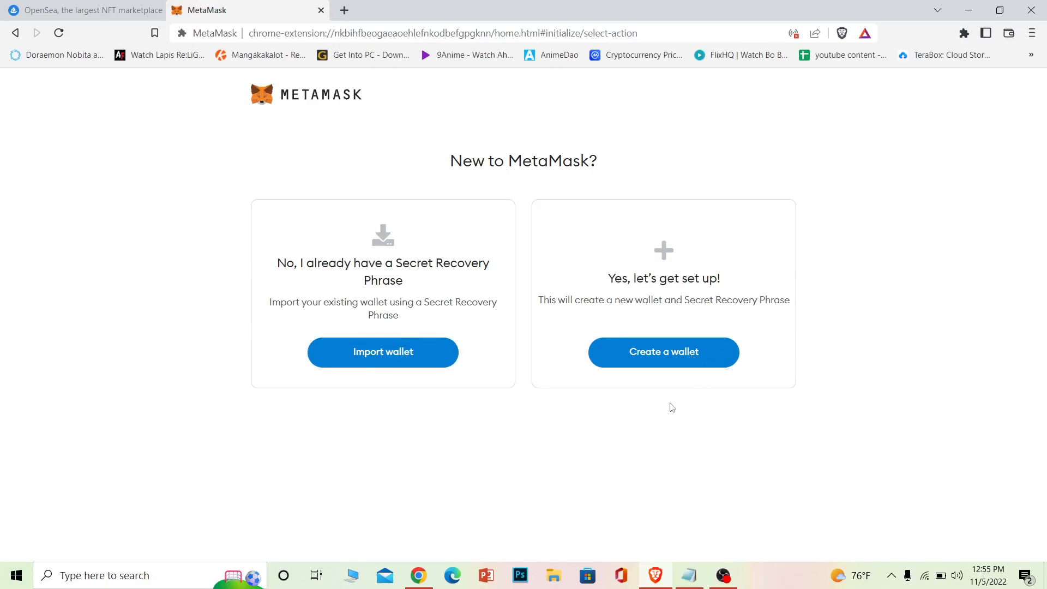
- Import the existing wallet with its recovery phrase and password, accept the terms and finish on Account 1
left_click(382, 352)
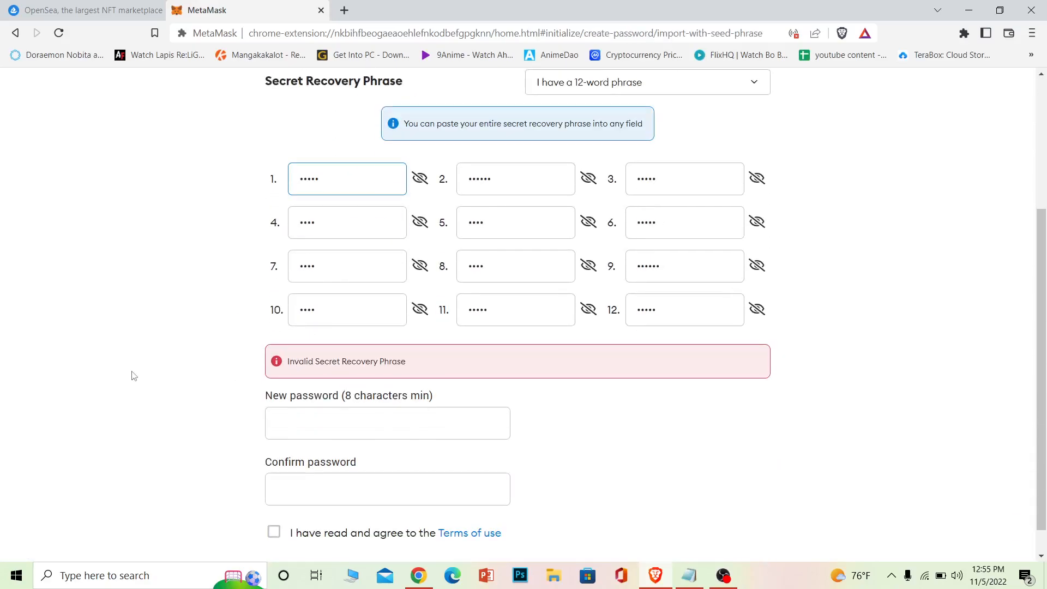
left_click(386, 423)
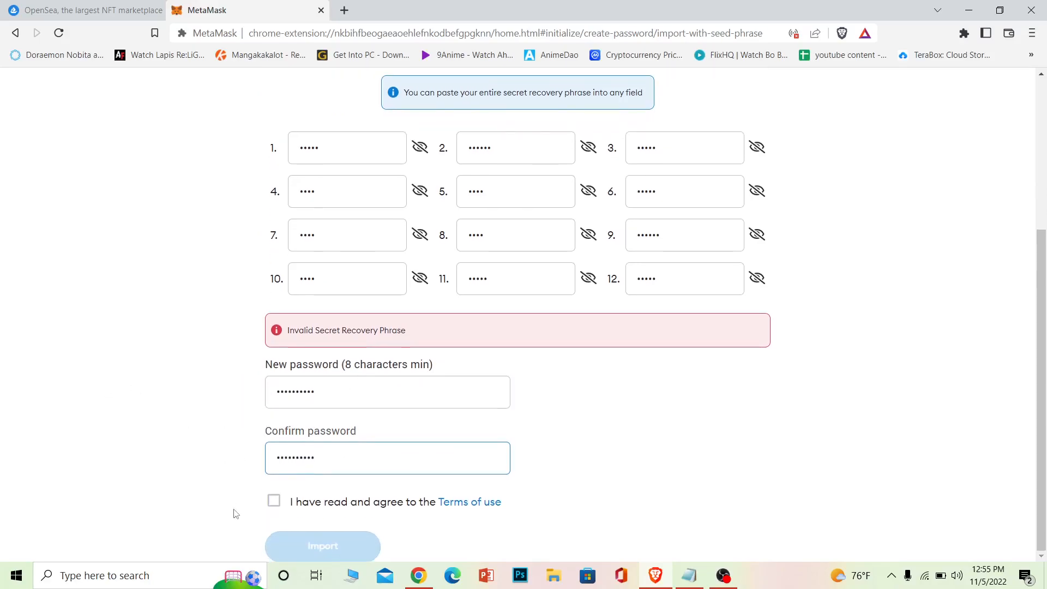
left_click(274, 502)
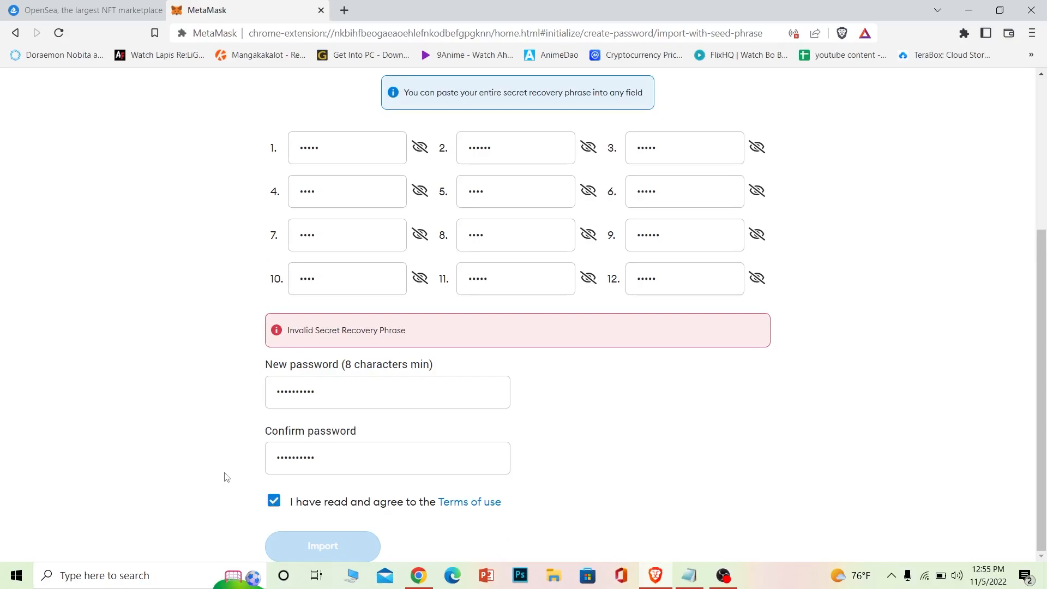
left_click(322, 546)
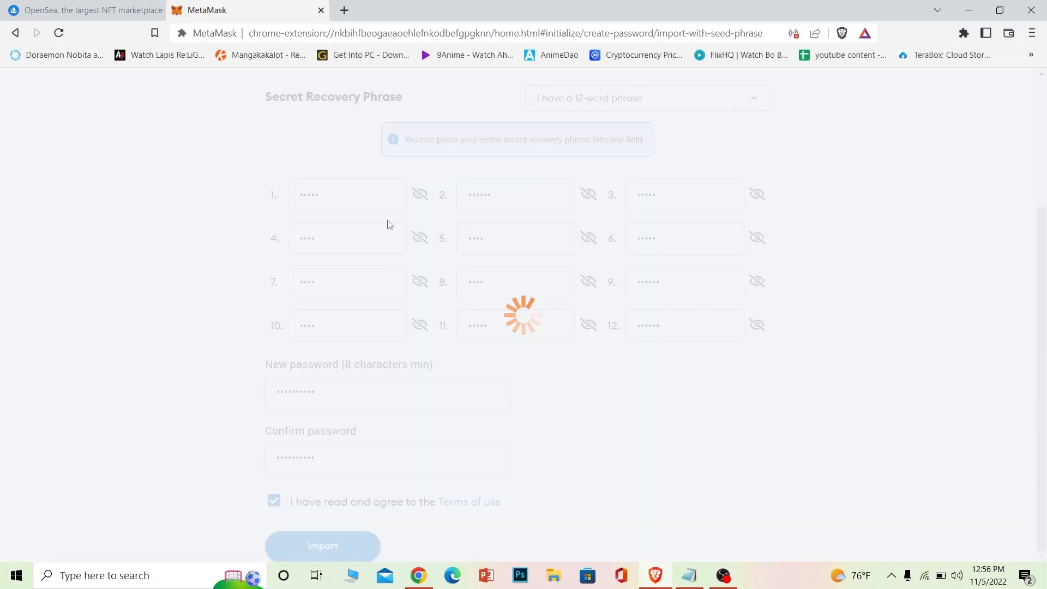
left_click(323, 545)
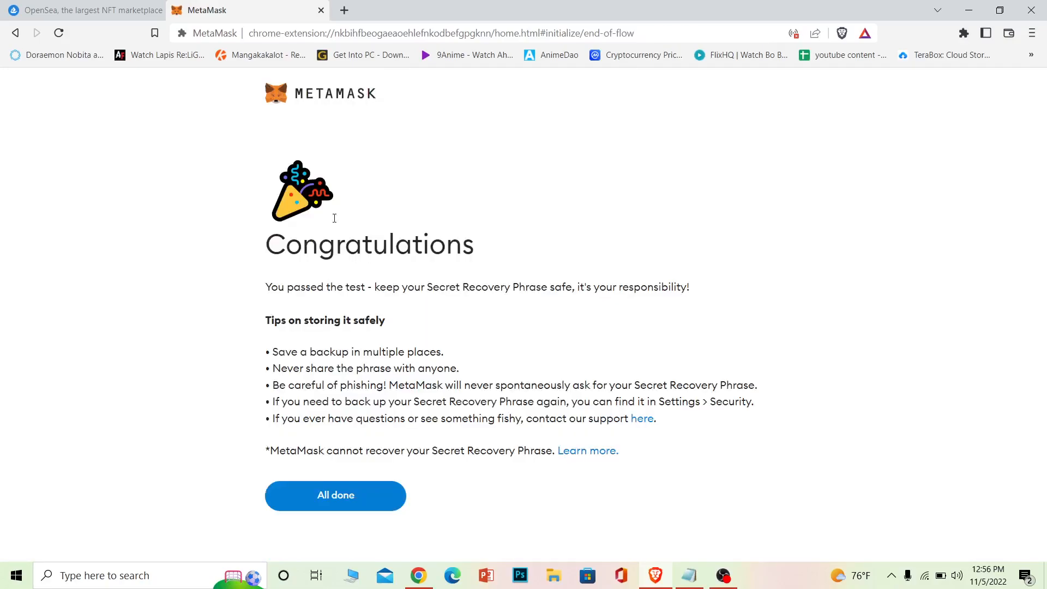
left_click(335, 495)
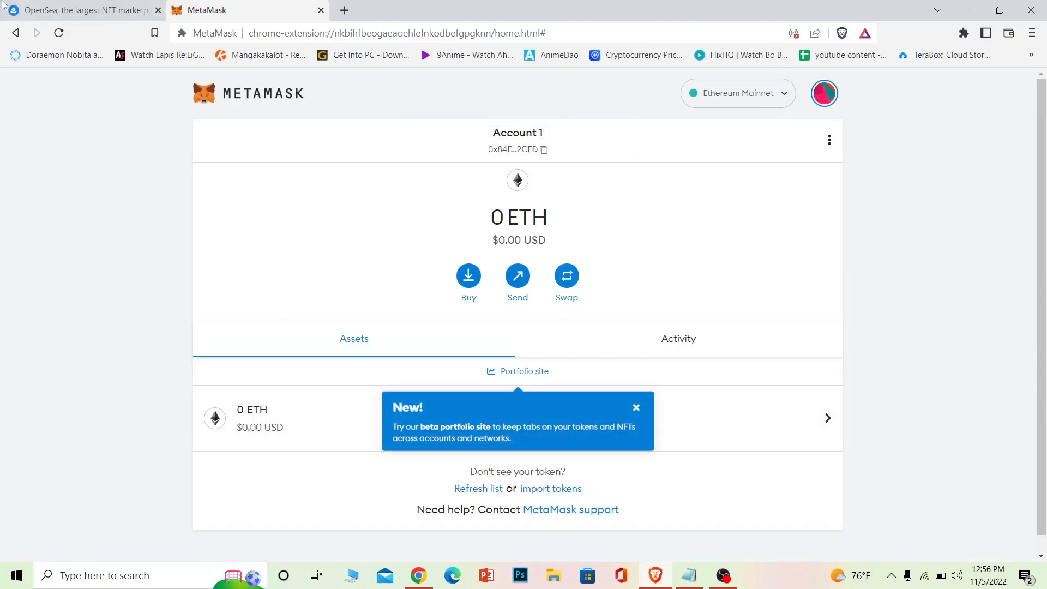
- Return to OpenSea and show the list of wallet providers to connect
left_click(80, 10)
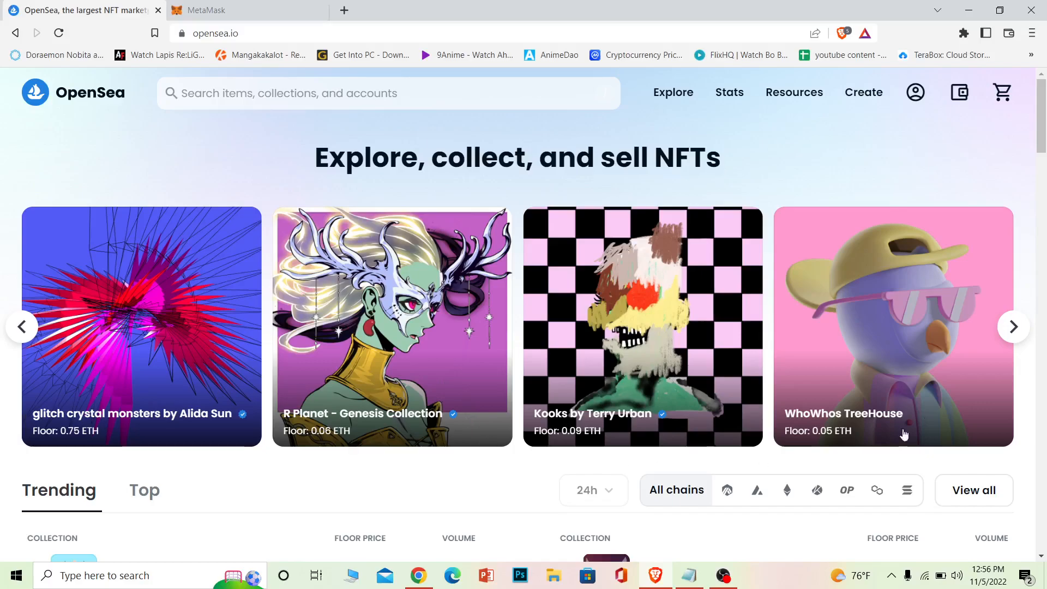
mouse_move(960, 91)
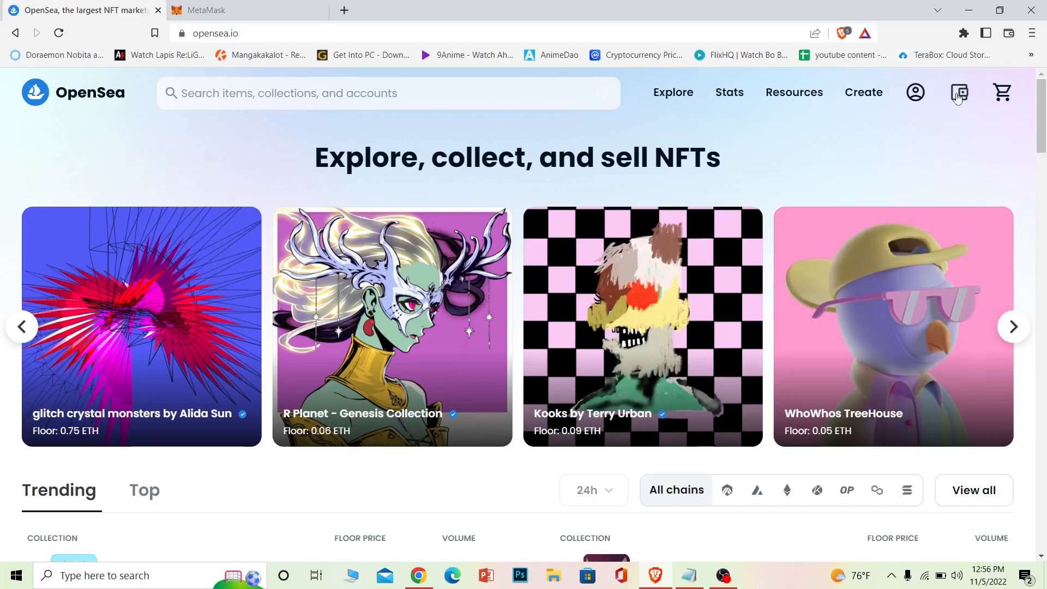
left_click(960, 91)
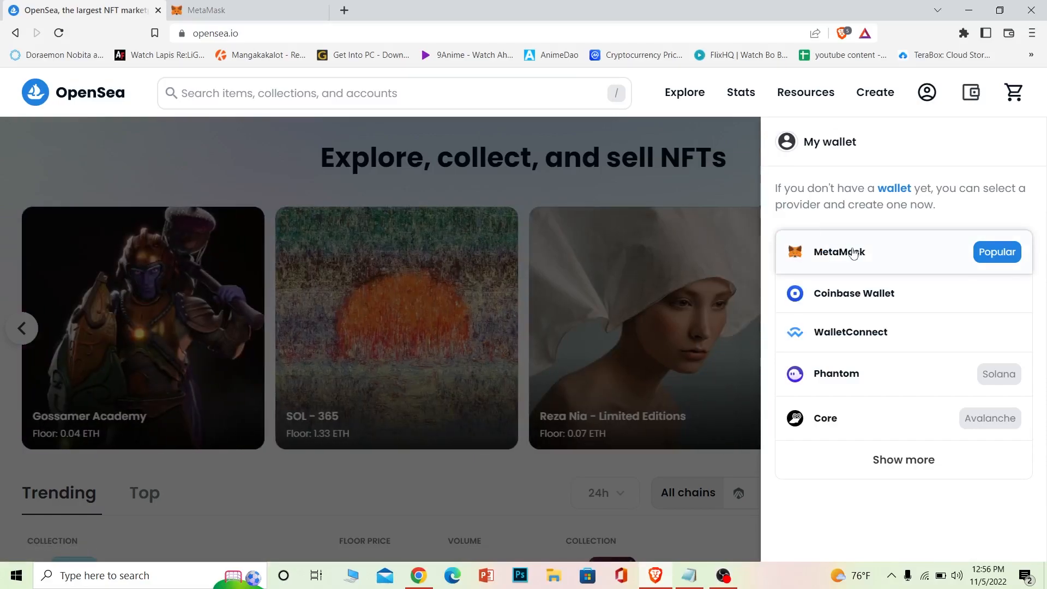
mouse_move(957, 301)
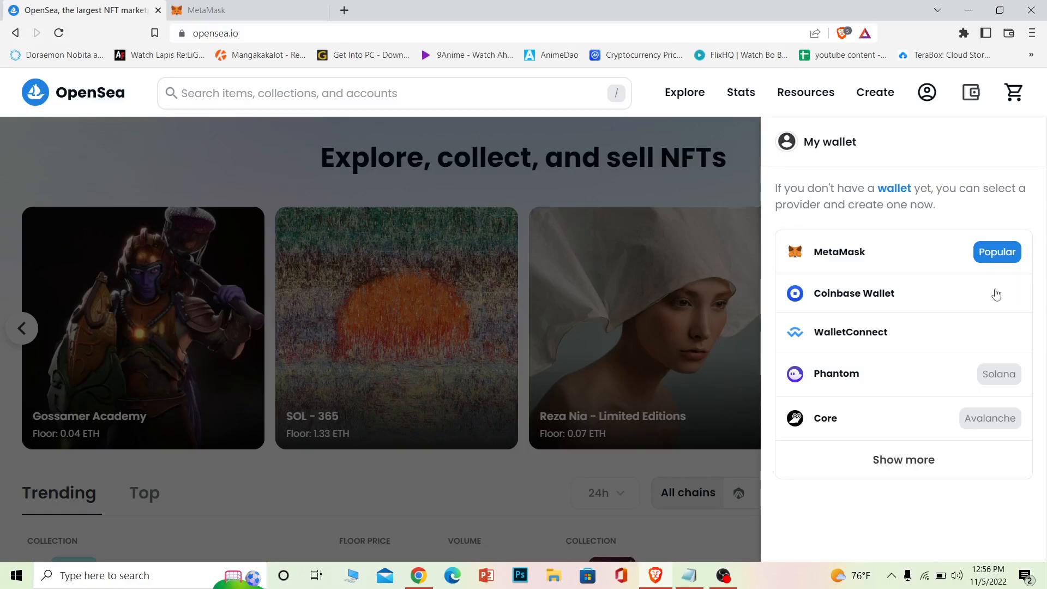
- Choose MetaMask and approve connecting Account 1 to opensea.io
left_click(839, 252)
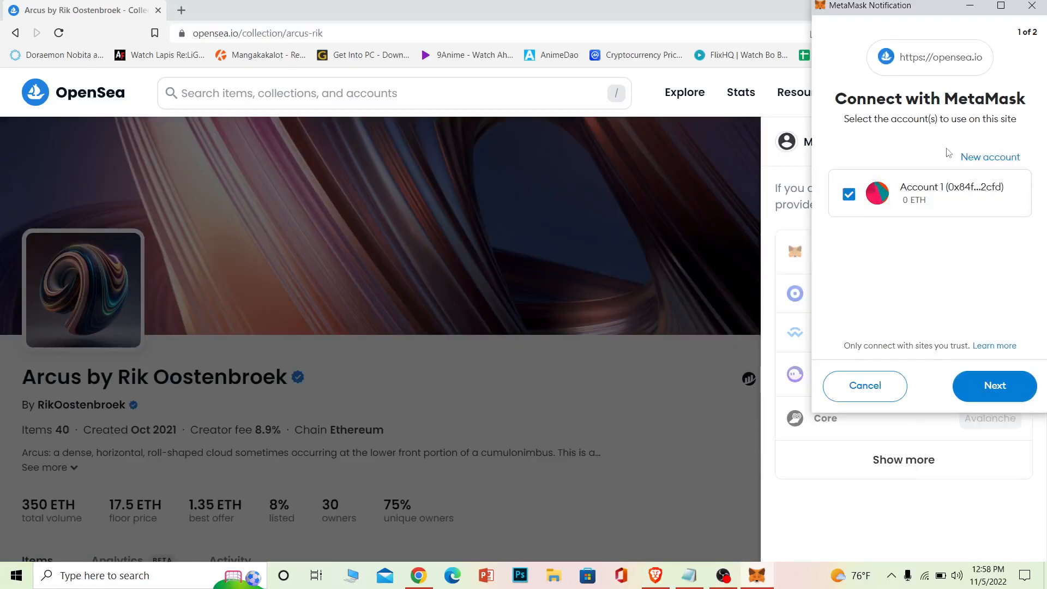
left_click(849, 194)
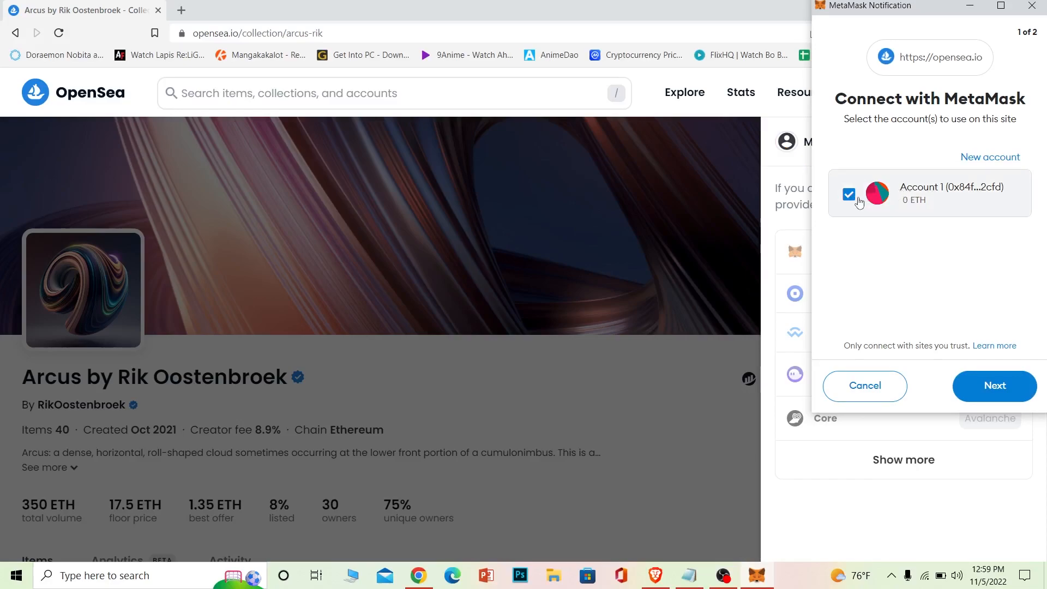
left_click(993, 386)
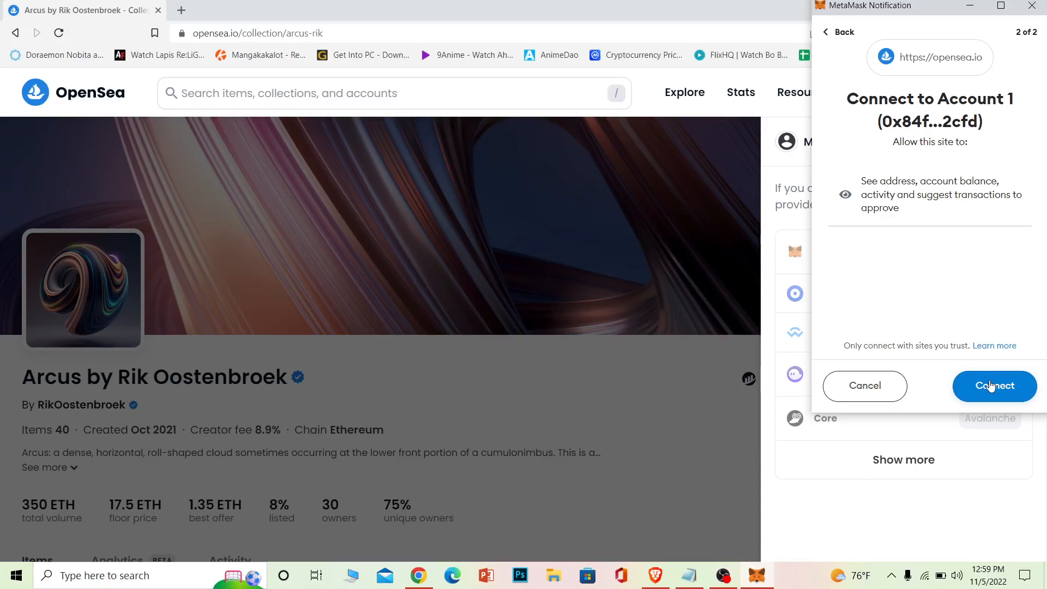
left_click(993, 386)
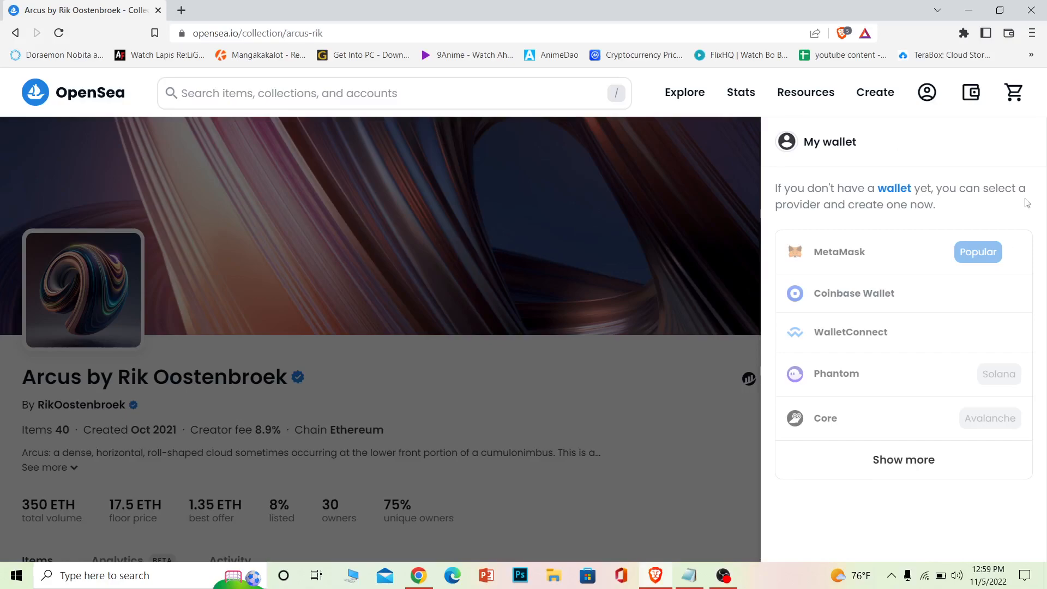
mouse_move(587, 211)
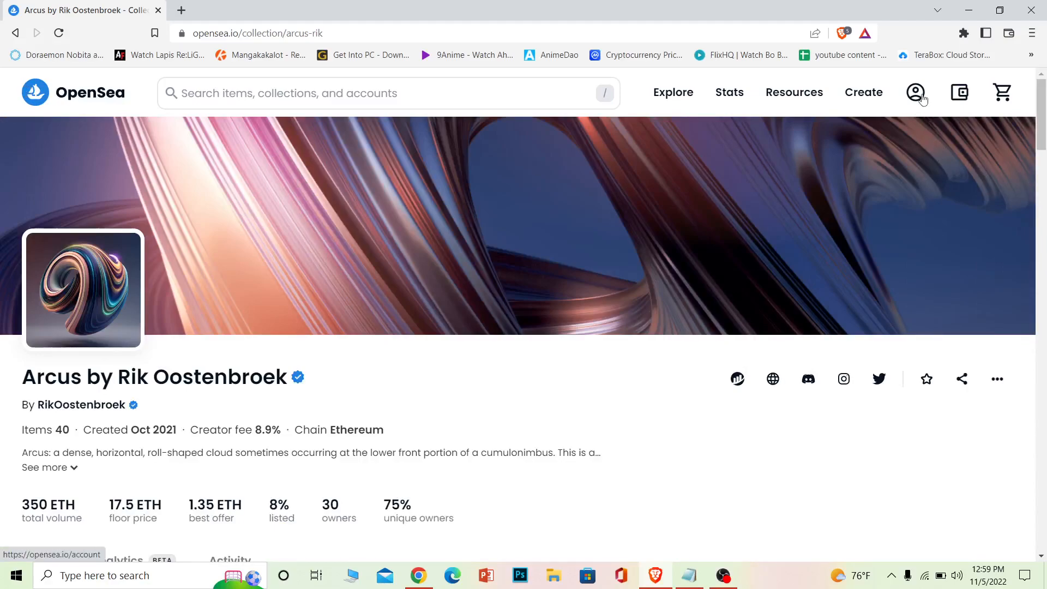
- Go to the connected account's profile page from the navigation avatar
left_click(915, 91)
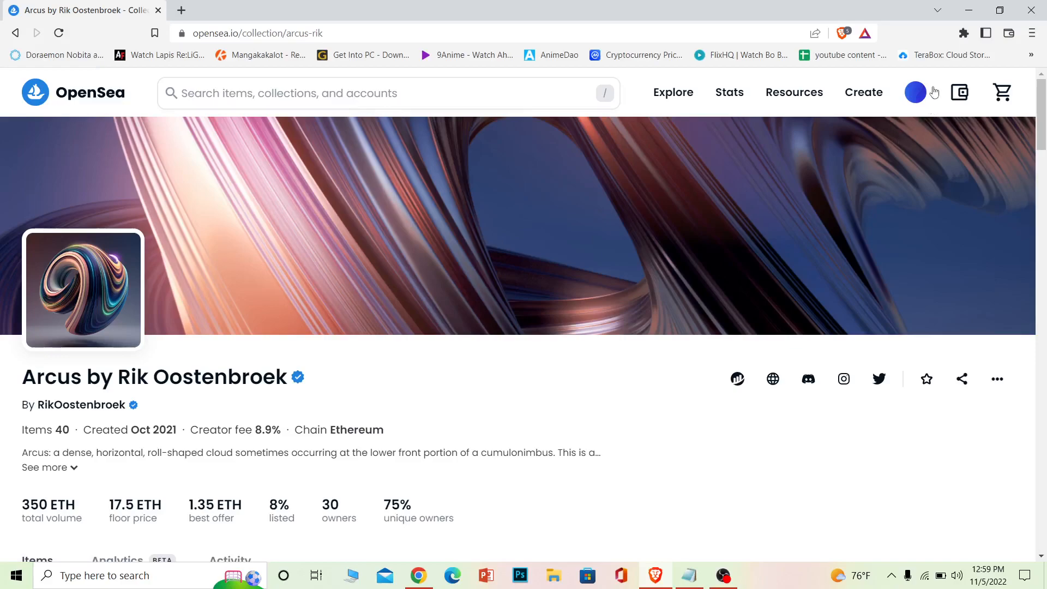
left_click(915, 91)
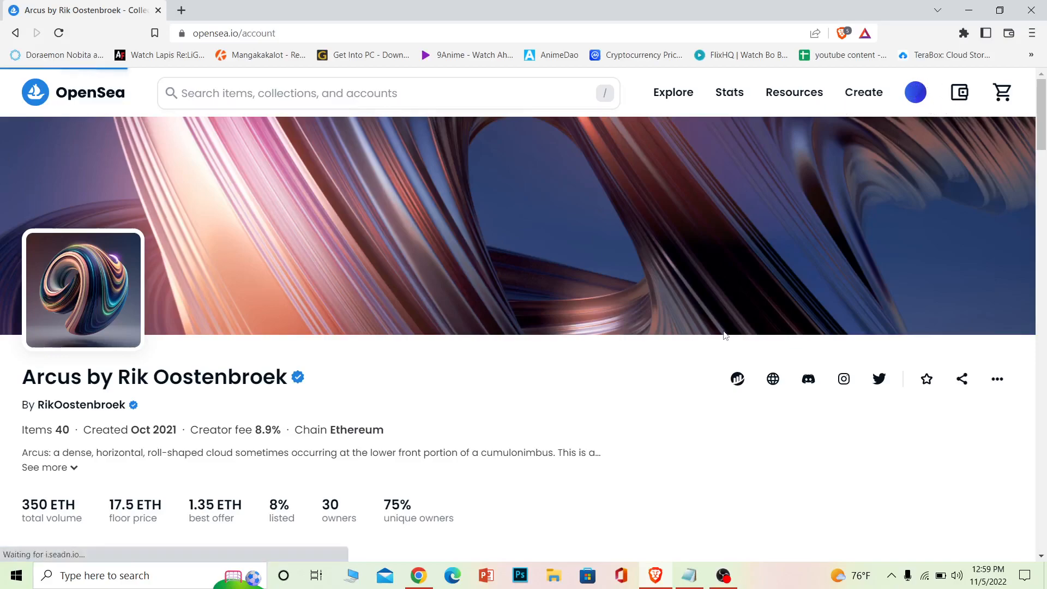